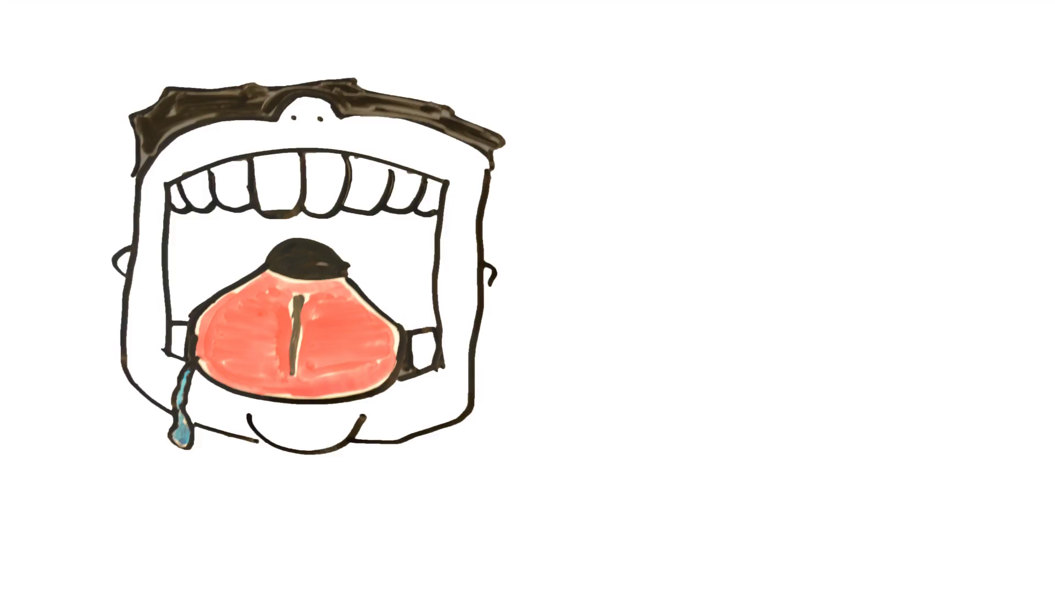
pyautogui.write('1.5L')
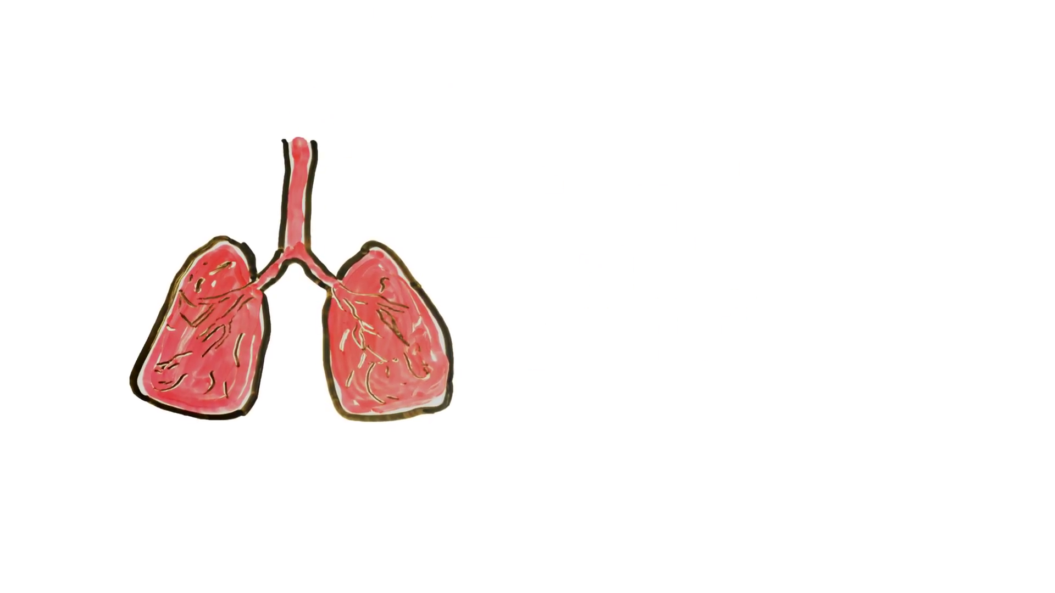
pyautogui.write('7-8 L/MIN')
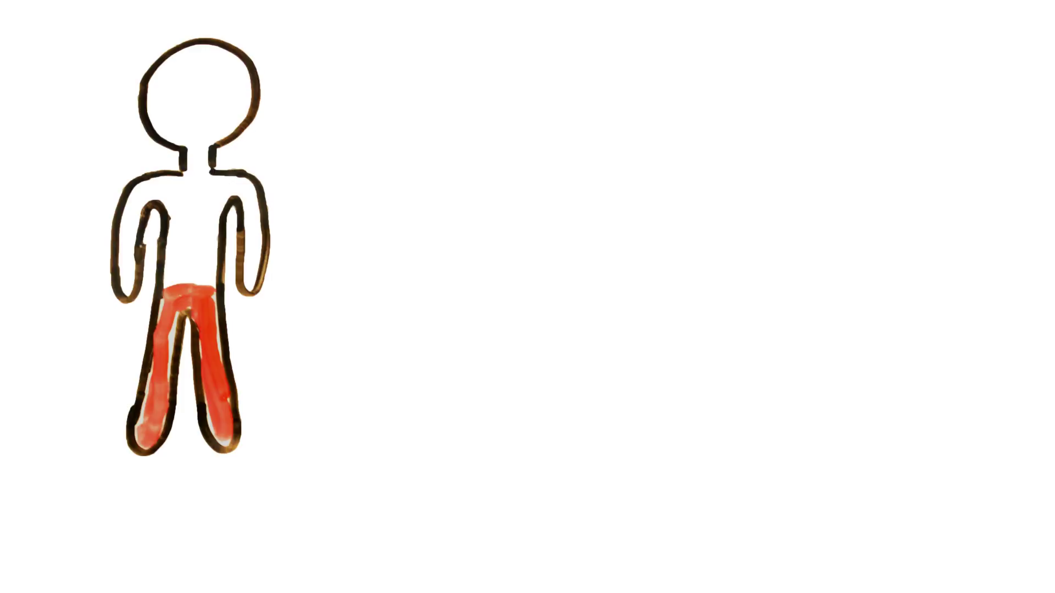
pyautogui.write('MUSCLES')
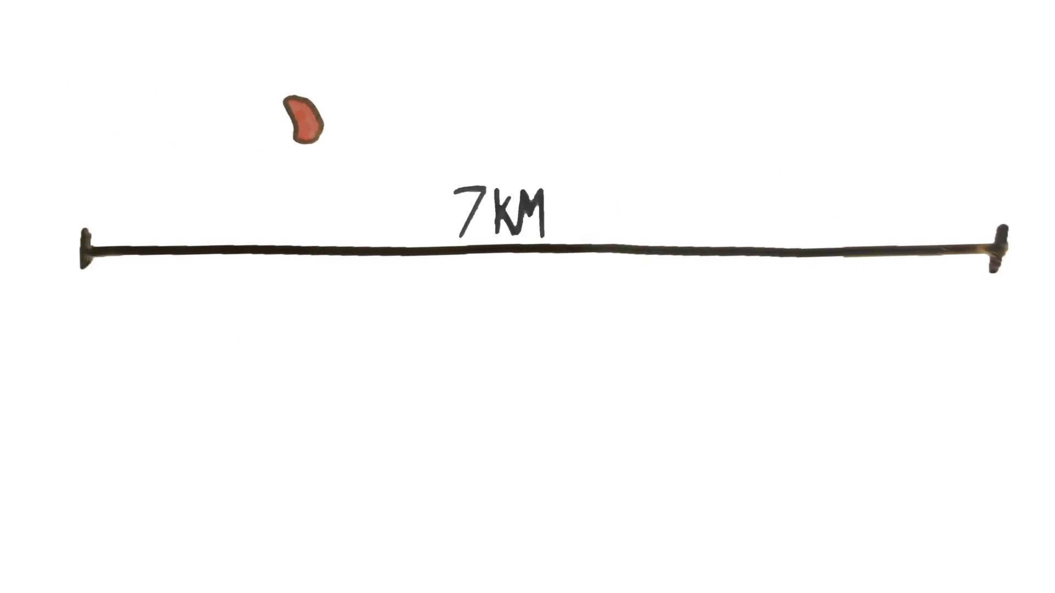
pyautogui.moveTo(306, 118); pyautogui.dragTo(585, 118)
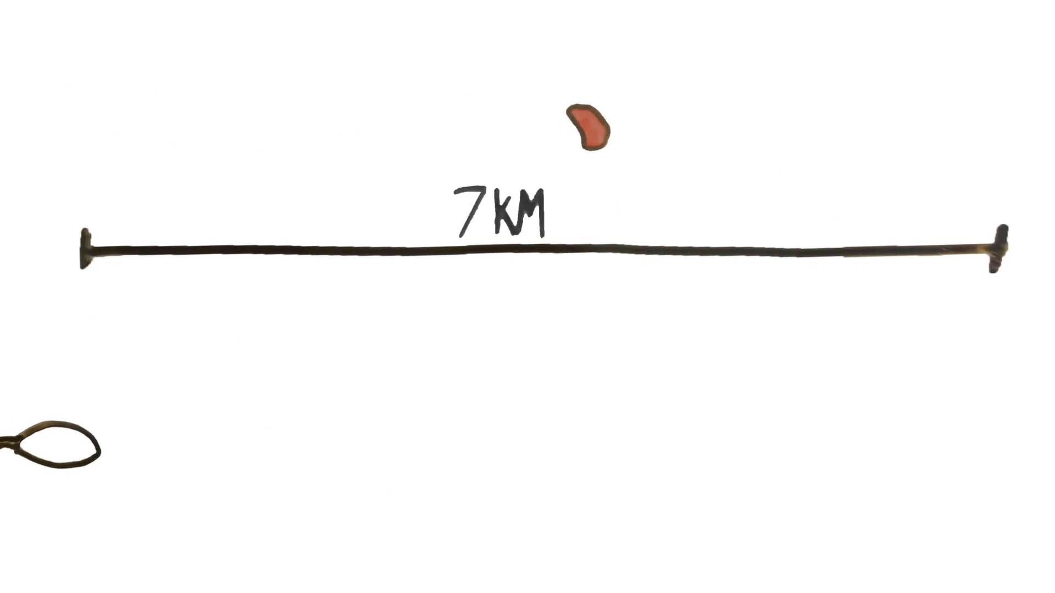